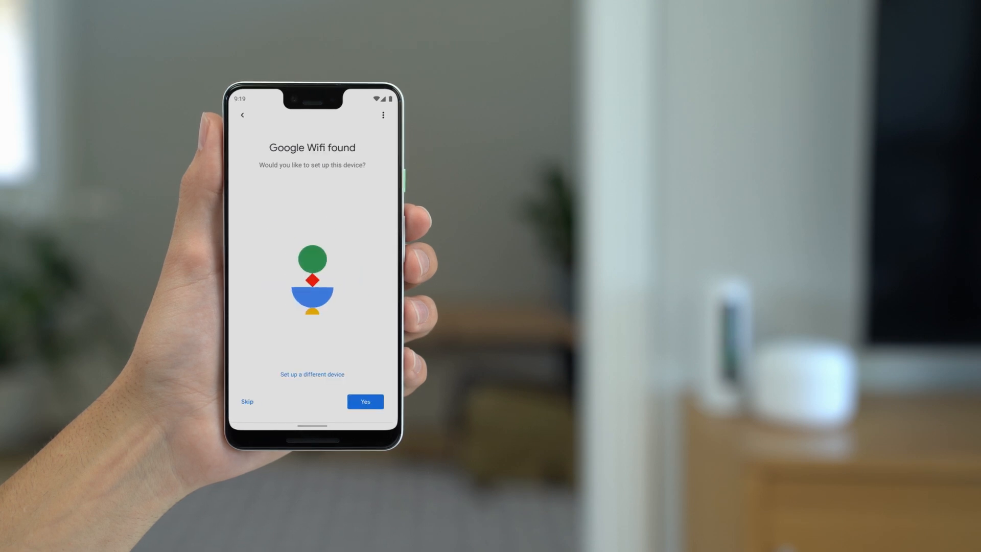
Confirm setup of the found Google Wifi device with Yes, reaching the network-name screen
click(365, 401)
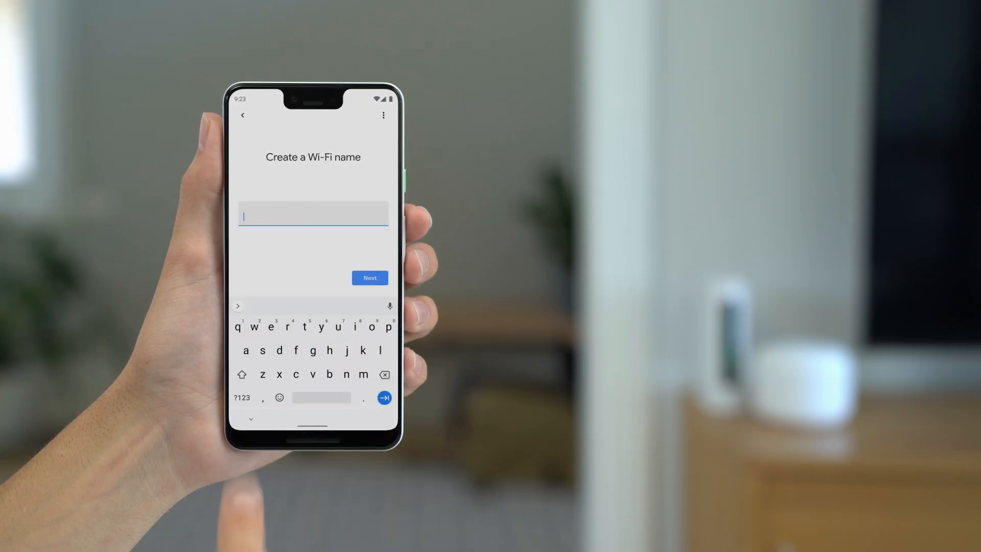
Name the Wi-Fi network 'Home' and continue to the password step
click(241, 374)
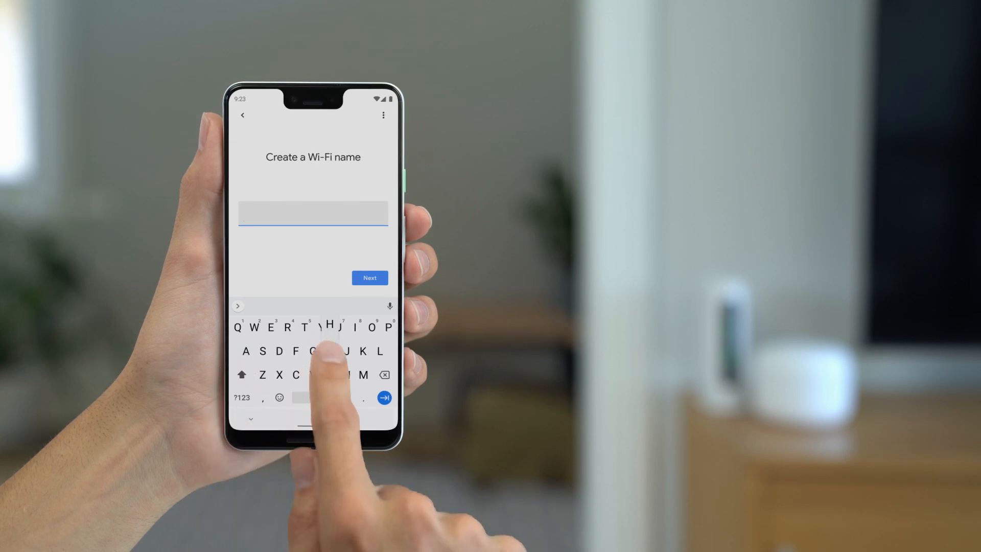
text(Home)
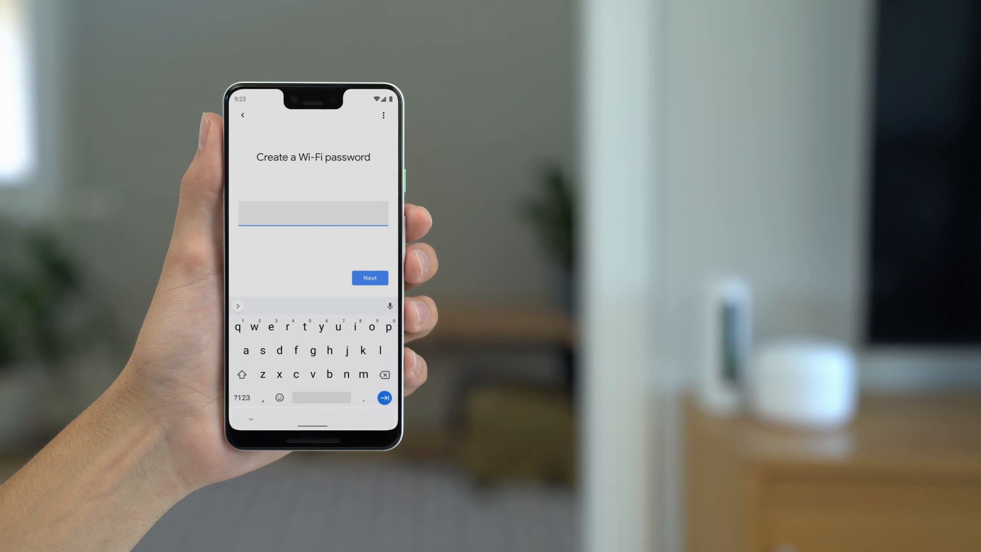
click(369, 278)
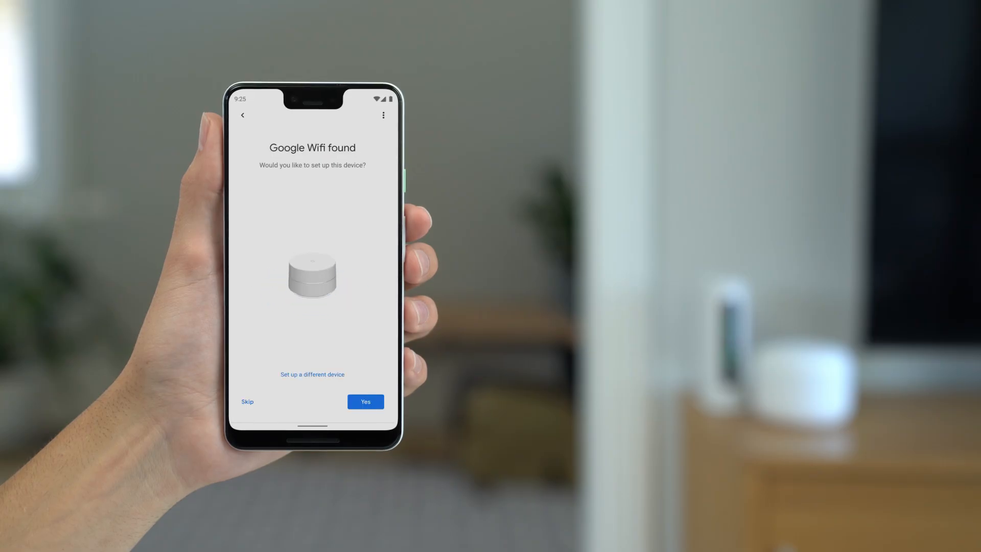
Confirm setup of the second Wifi point with Yes, finishing at the Home dashboard showing everything online
click(366, 402)
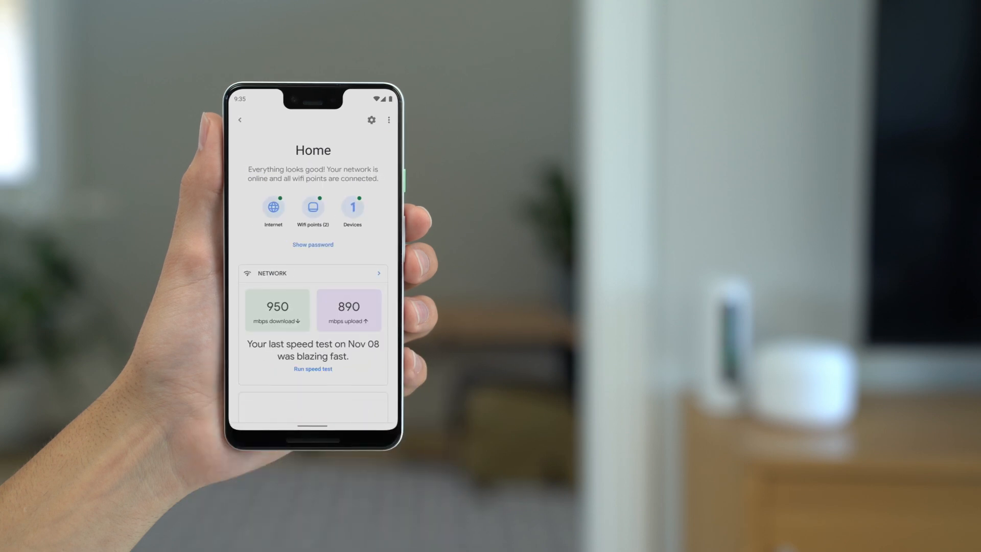
scroll(up, 3)
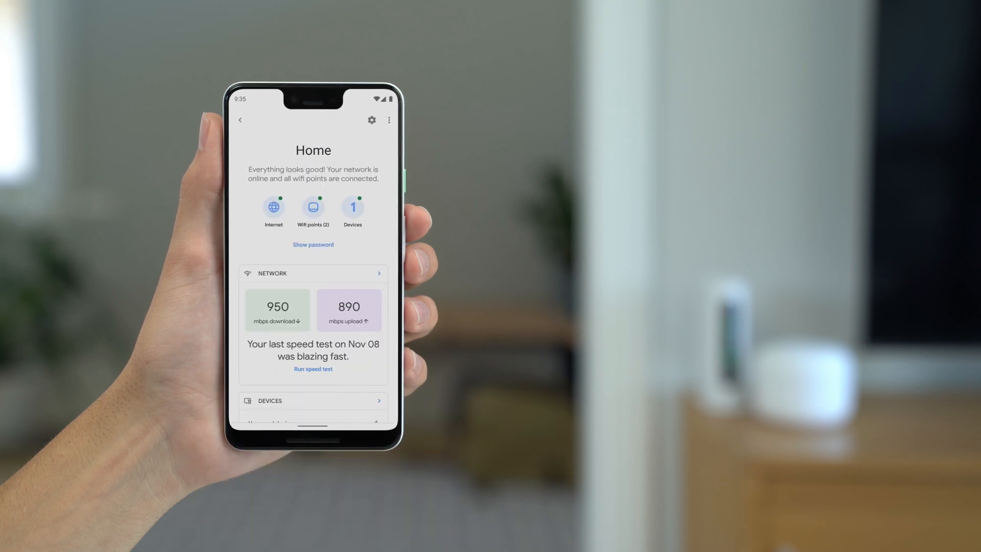